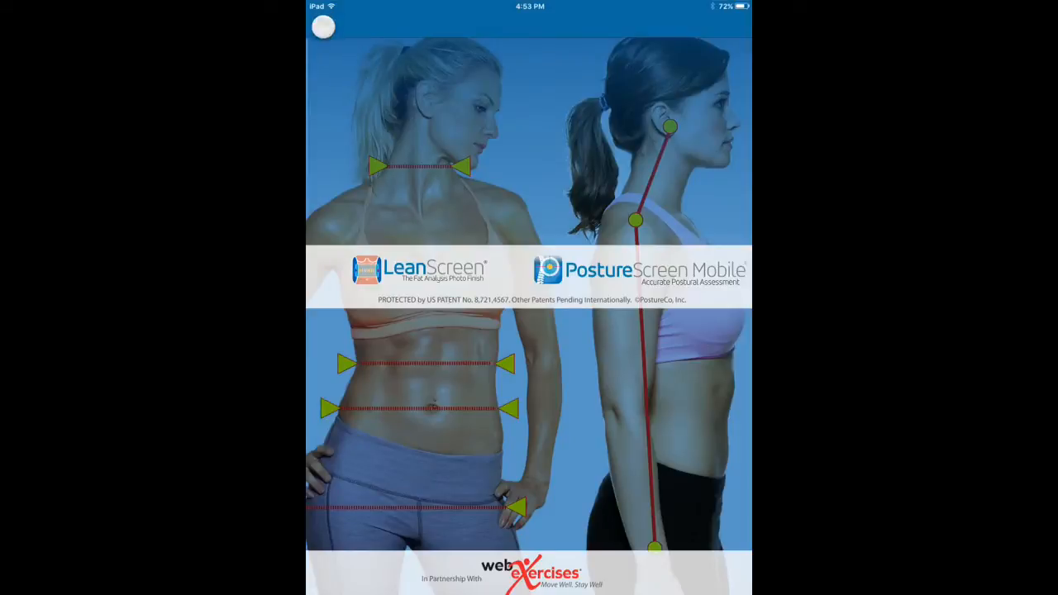
Navigate from the splash screen menu to SyncScreen Cloud Backups
{"action": "left_click", "coordinate": [322, 27]}
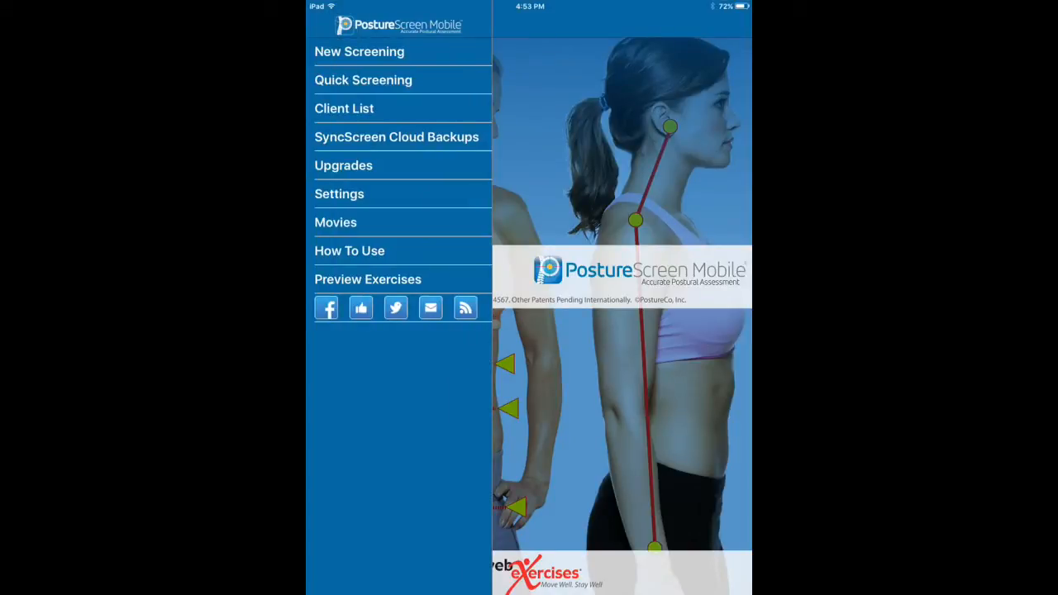
{"action": "left_click", "coordinate": [396, 136]}
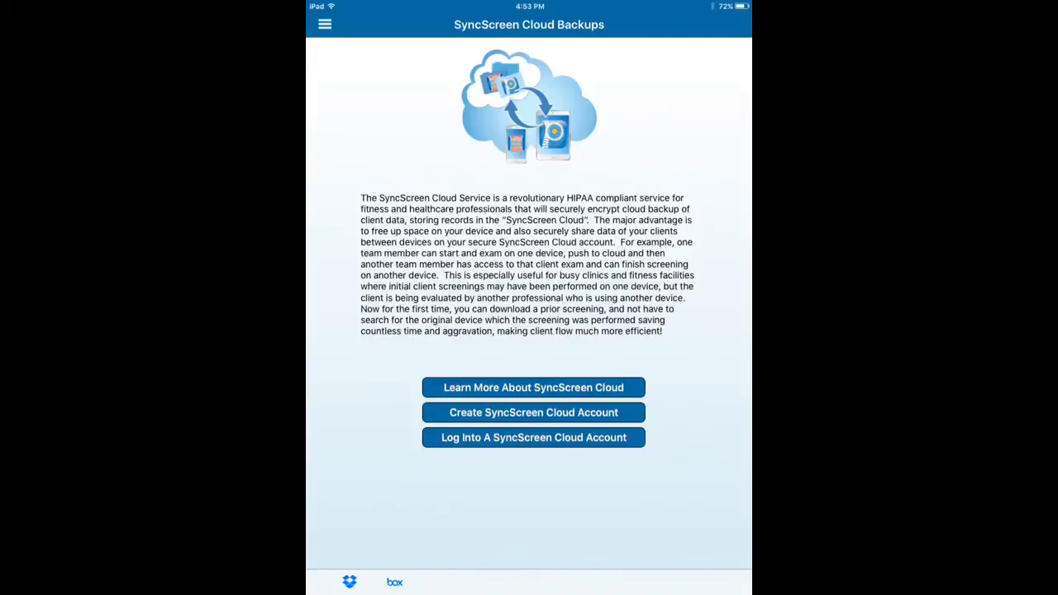
Open the SyncScreen Cloud login dialog and enter the account email and password
{"action": "left_click", "coordinate": [533, 438]}
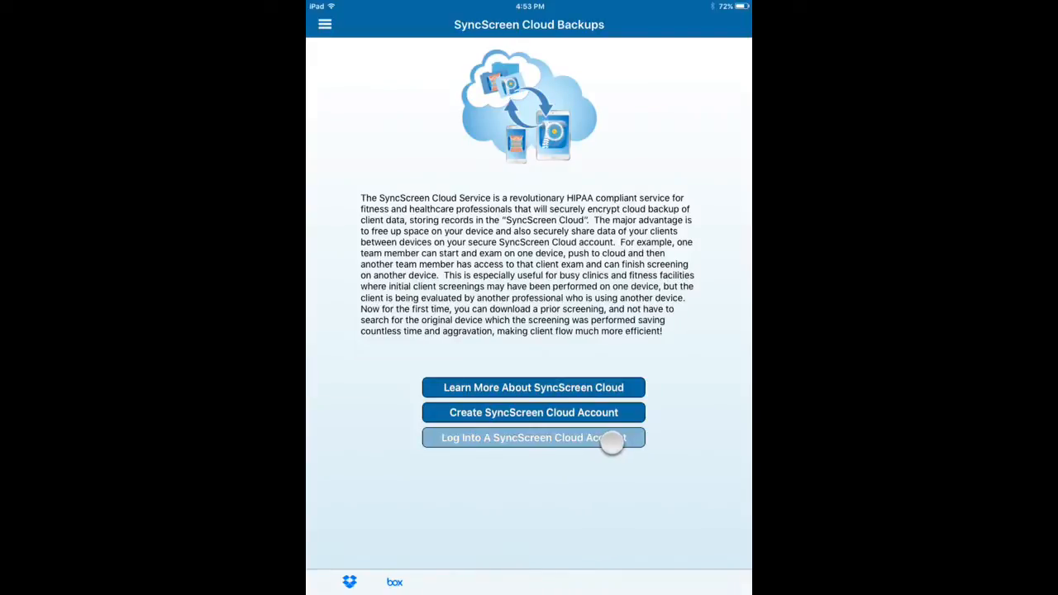
{"action": "left_click", "coordinate": [533, 438]}
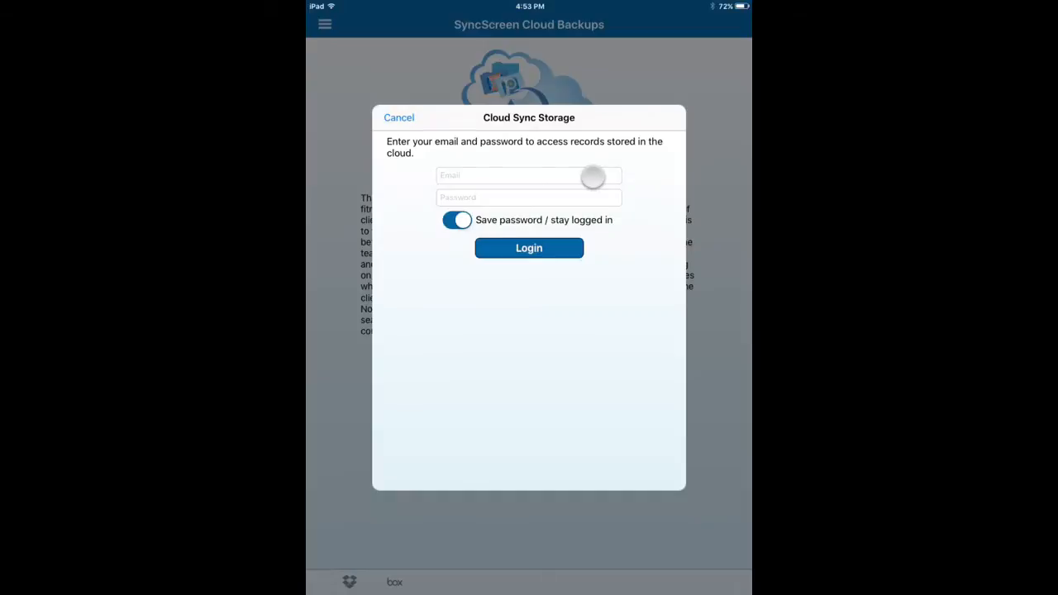
{"action": "left_click", "coordinate": [529, 176]}
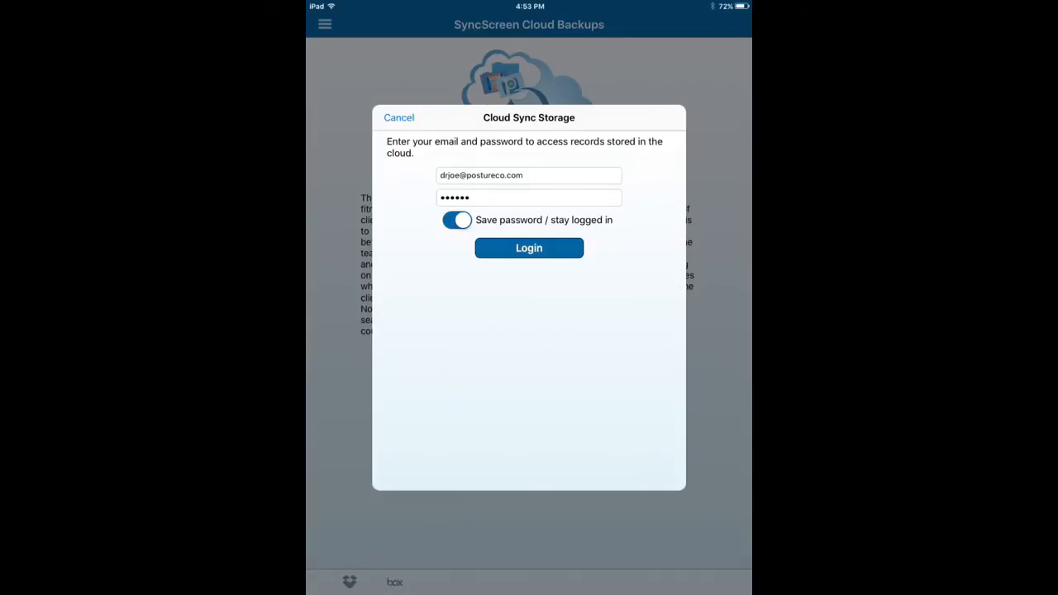
{"action": "left_click", "coordinate": [530, 248]}
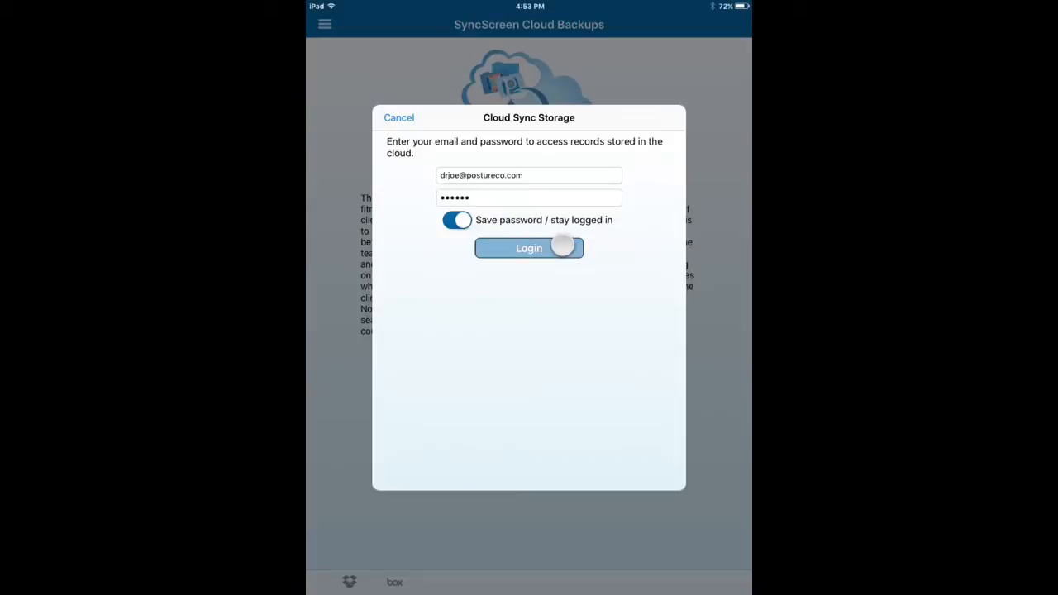
Submit the login, reach the Cloud Sync account page with linked users, and open the menu
{"action": "left_click", "coordinate": [528, 248]}
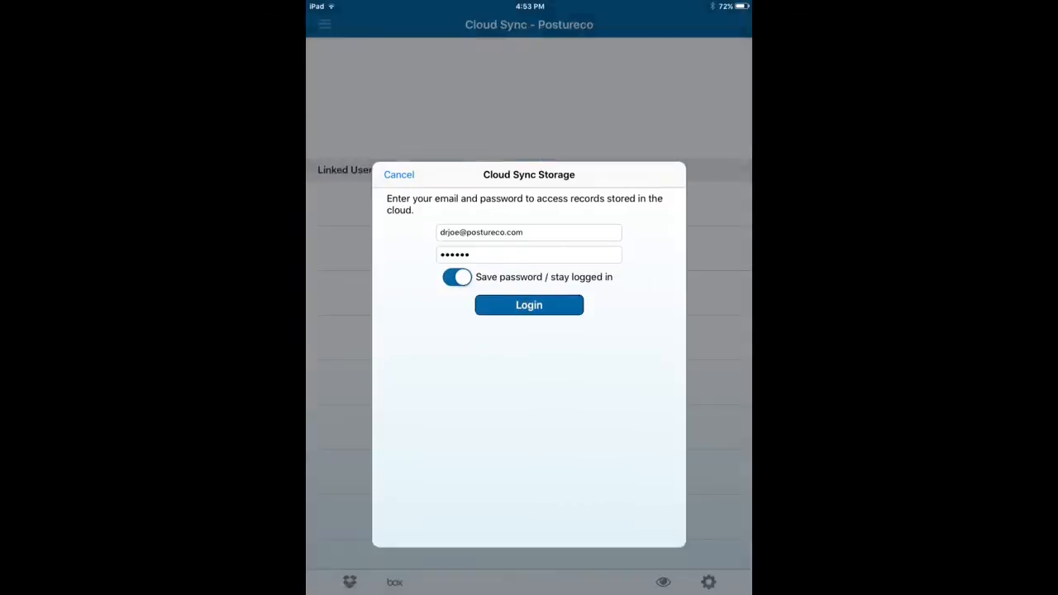
{"action": "left_click", "coordinate": [528, 305]}
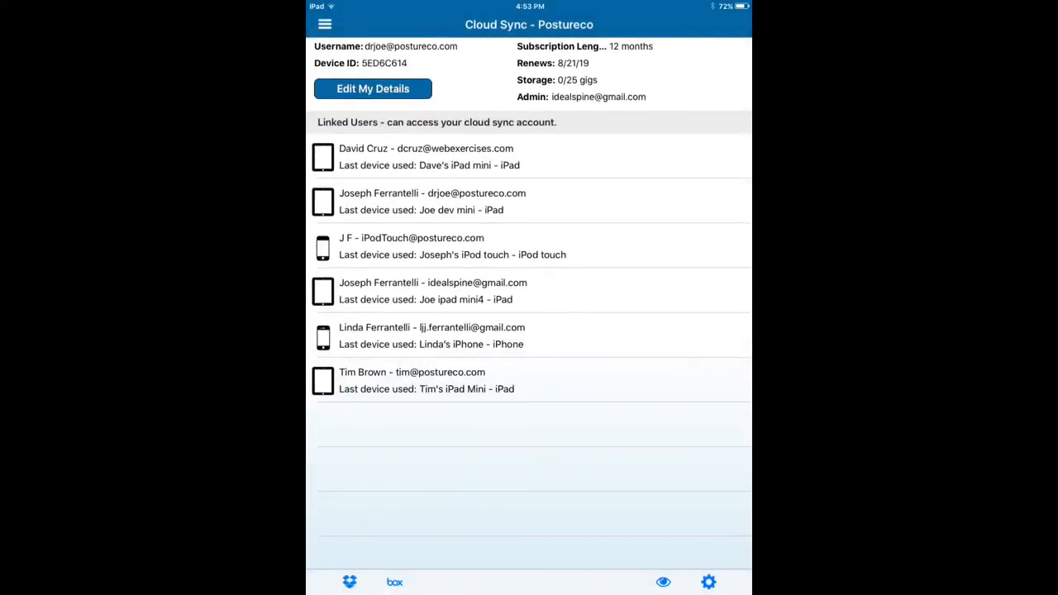
{"action": "left_click", "coordinate": [325, 23]}
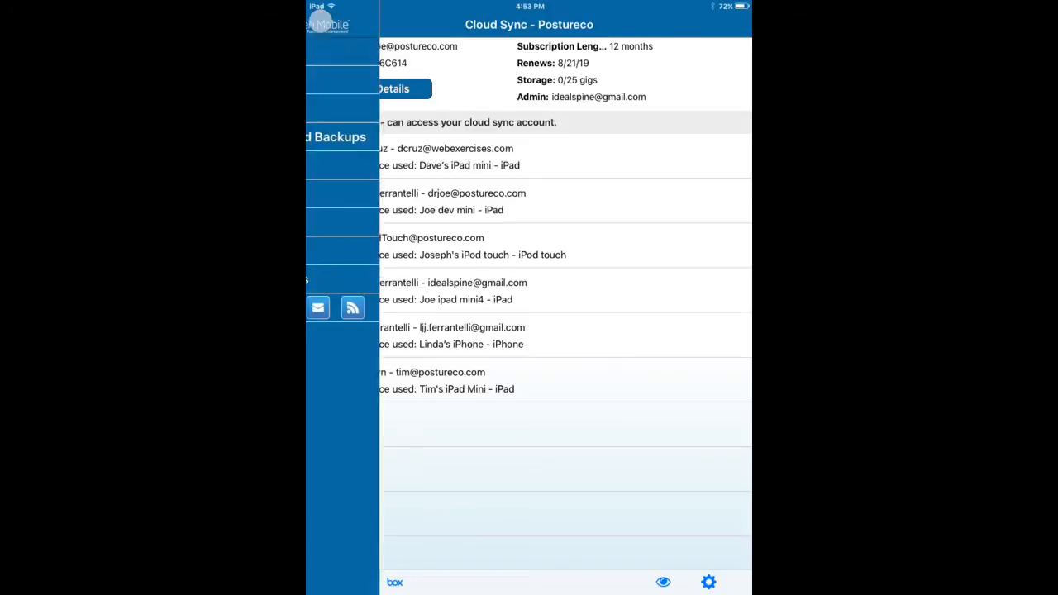